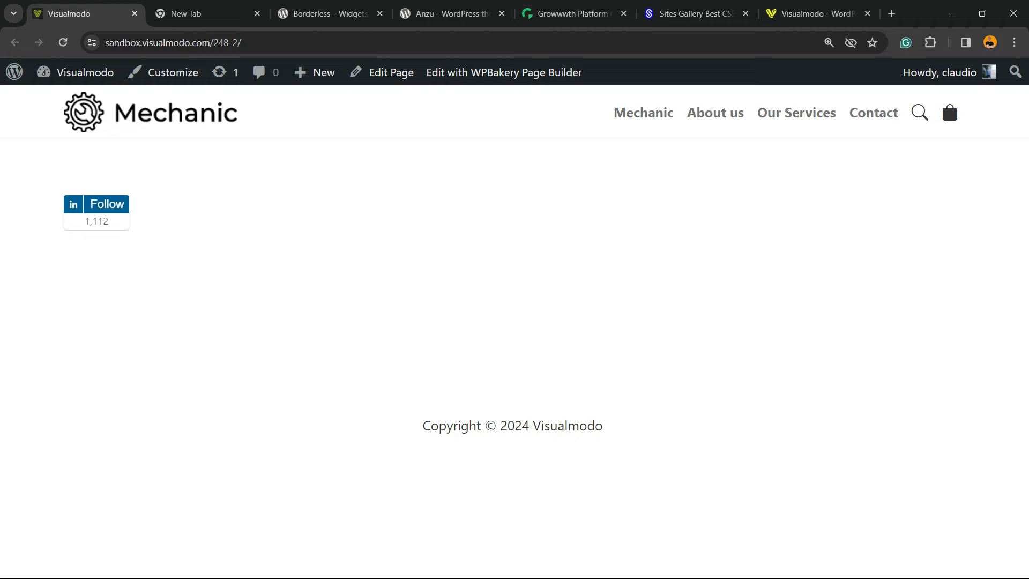
# Step: Search Google for "Follow Company Plugin" in a new tab
pyautogui.click(193, 14)
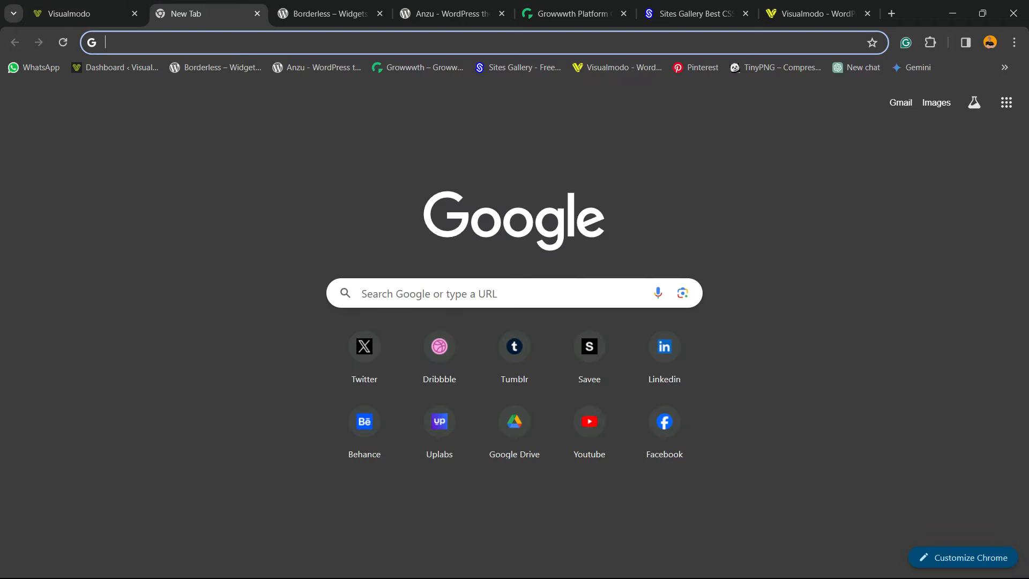
pyautogui.write('Follow Company Plugin')
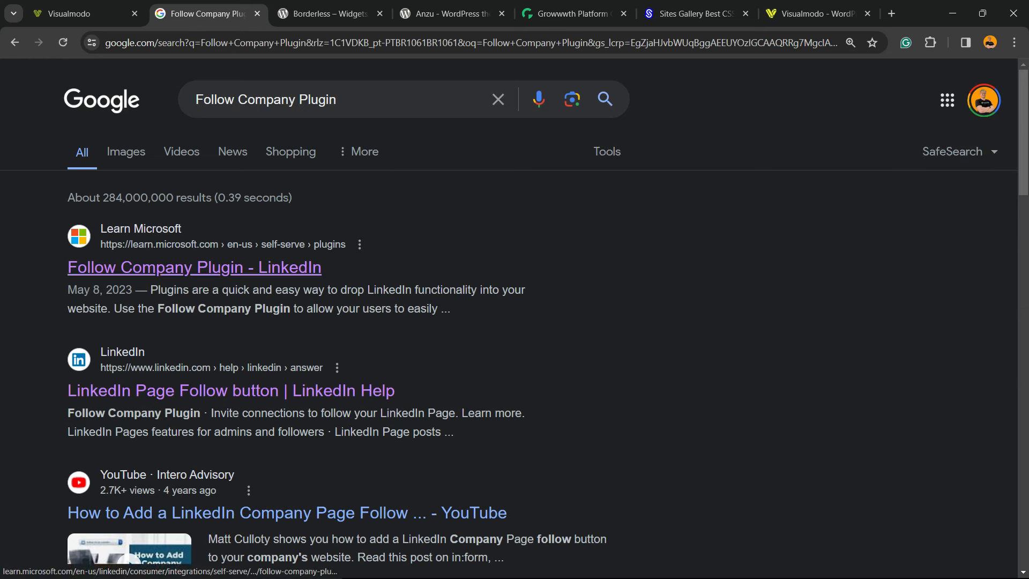
pyautogui.moveTo(194, 266)
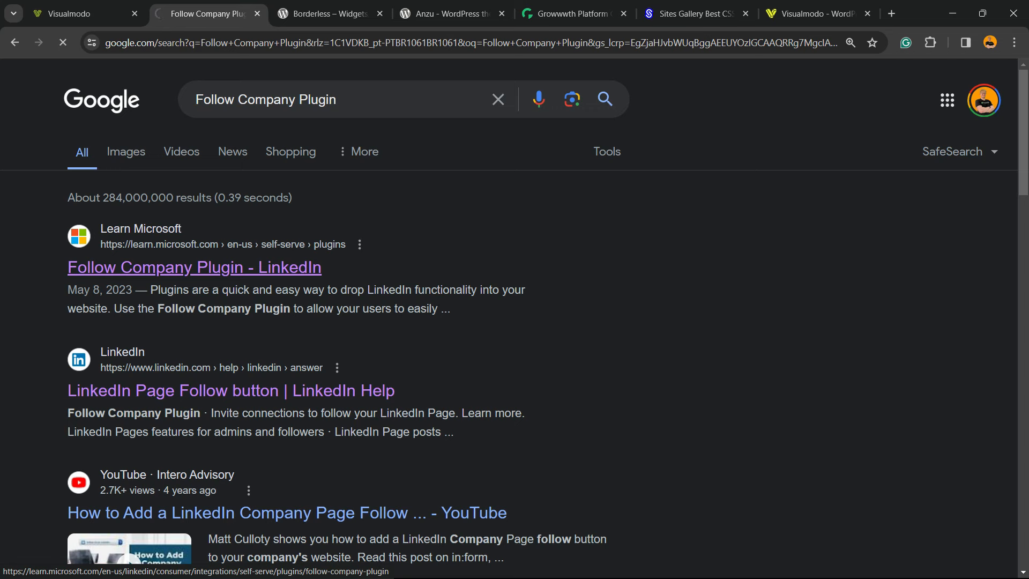
# Step: Open the Microsoft Learn Follow Company Plugin article and read its introduction and Company ID tip
pyautogui.click(194, 266)
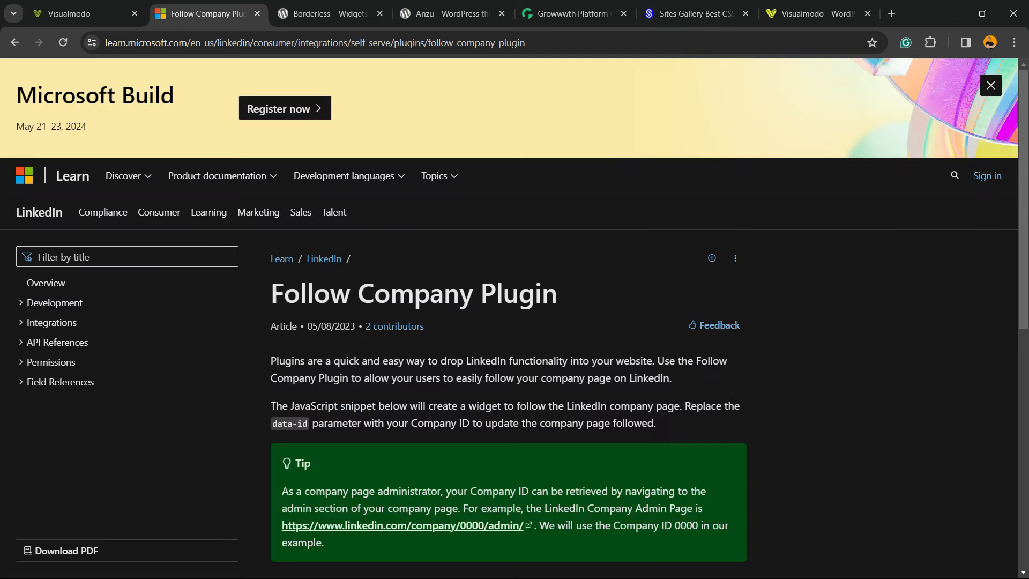
pyautogui.scroll(-3)
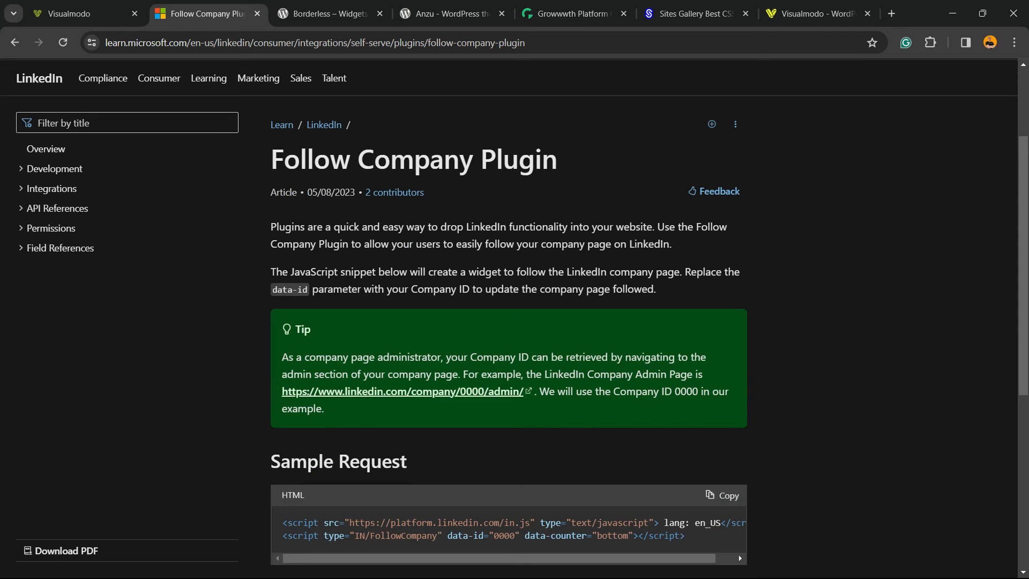
pyautogui.moveTo(270, 226); pyautogui.dragTo(670, 243)
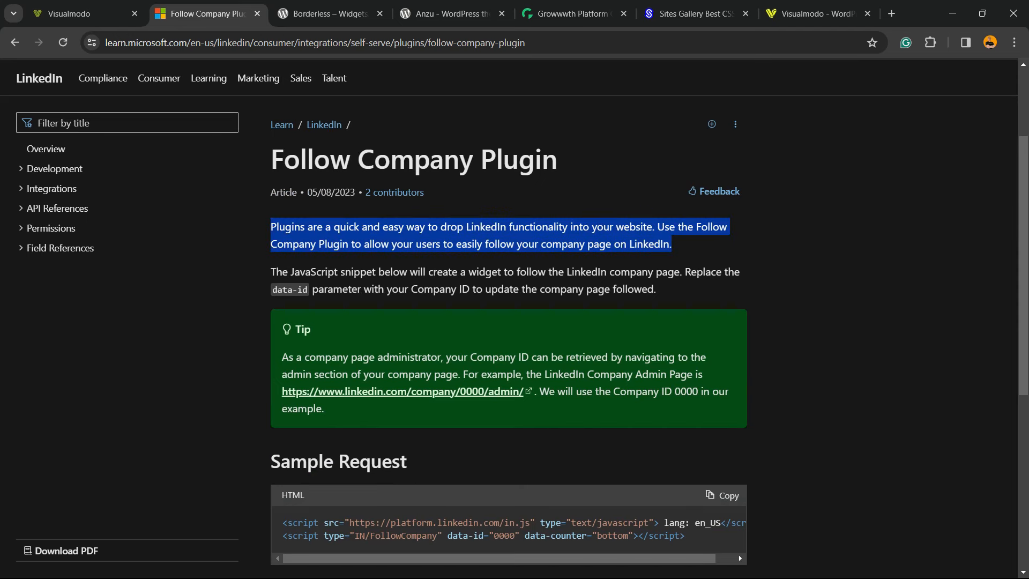
pyautogui.scroll(-3)
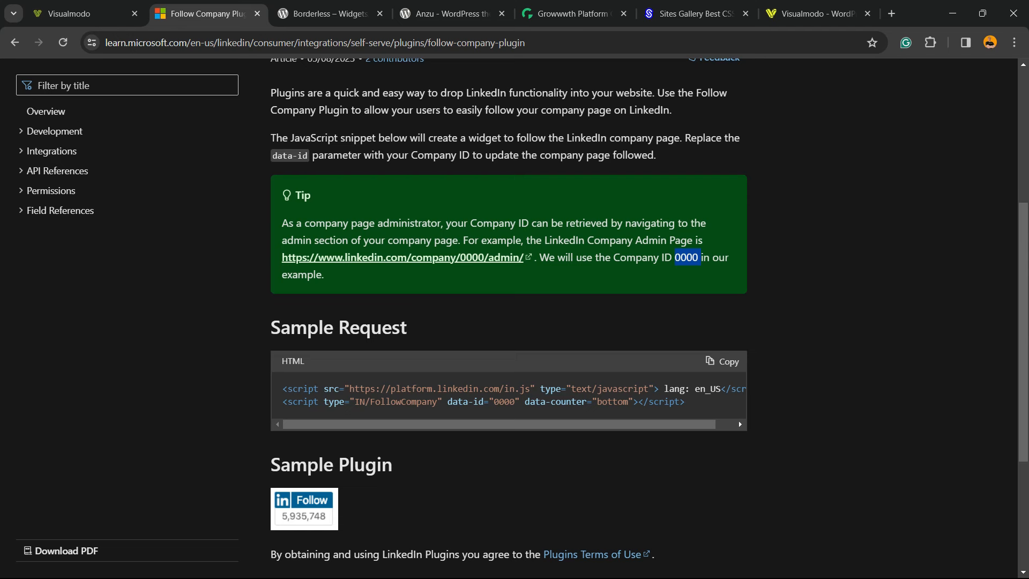
pyautogui.moveTo(392, 257)
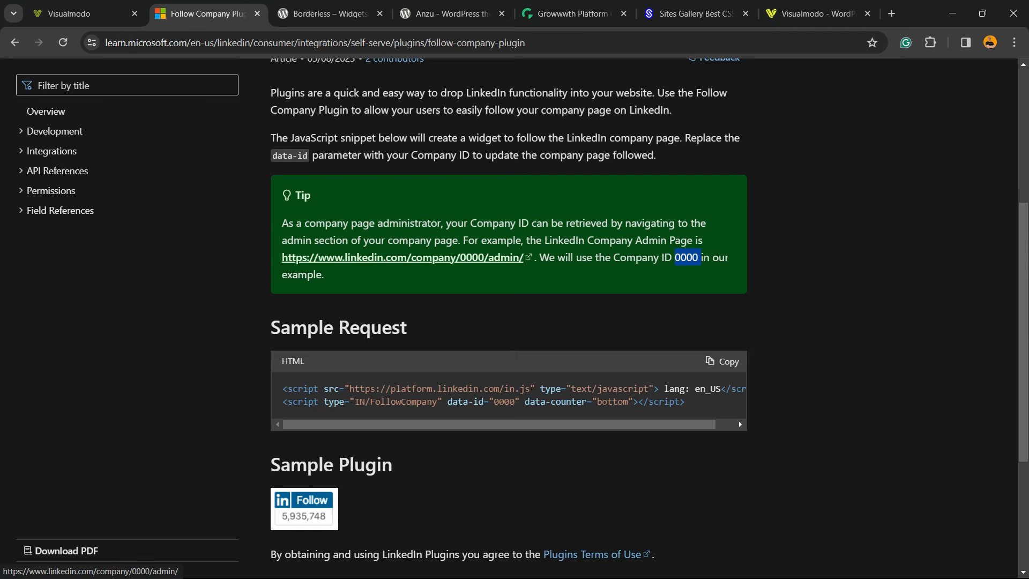
# Step: Copy the Sample Request HTML snippet from the article
pyautogui.scroll(-3)
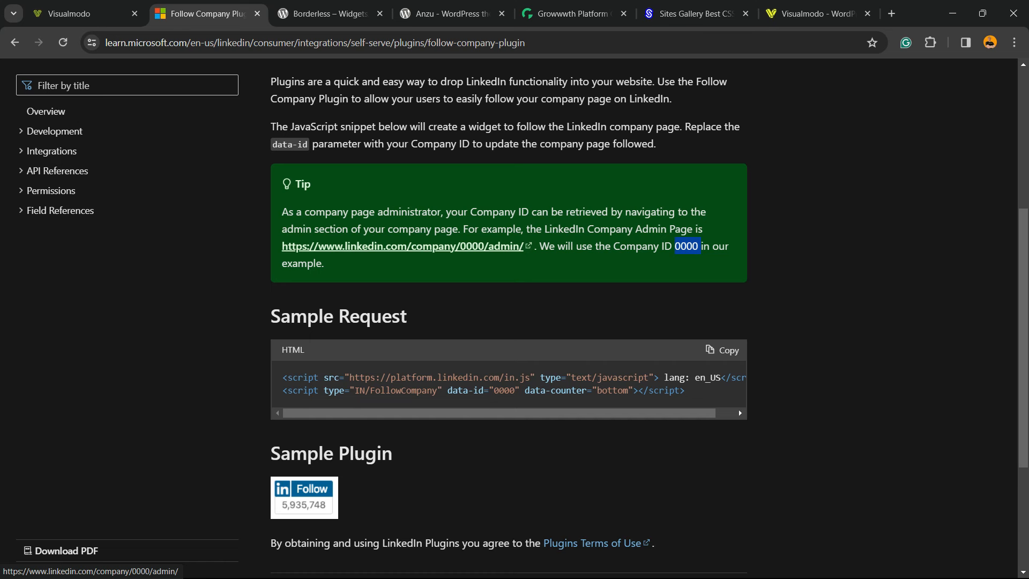
pyautogui.scroll(-3)
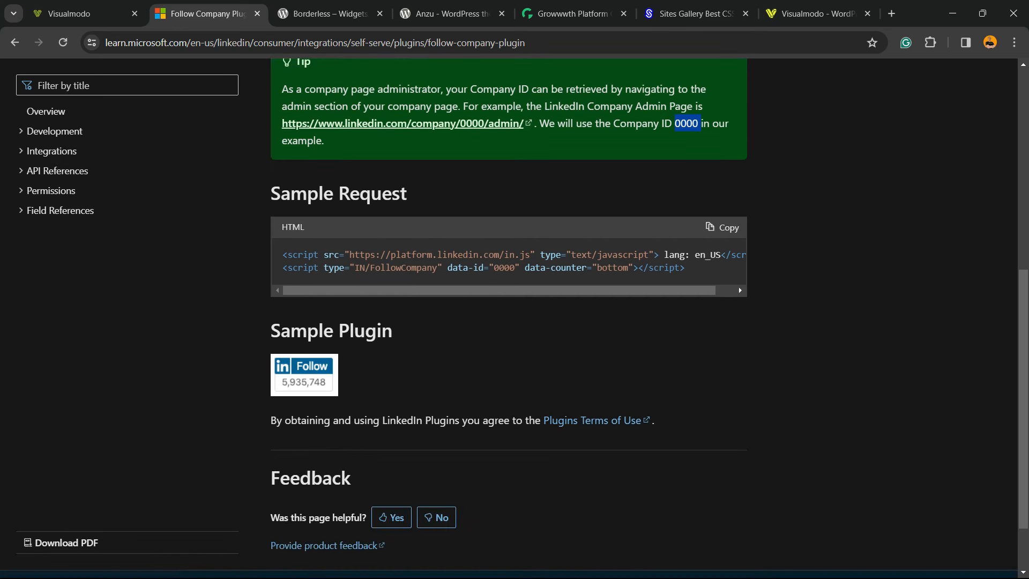
pyautogui.hscroll(3)
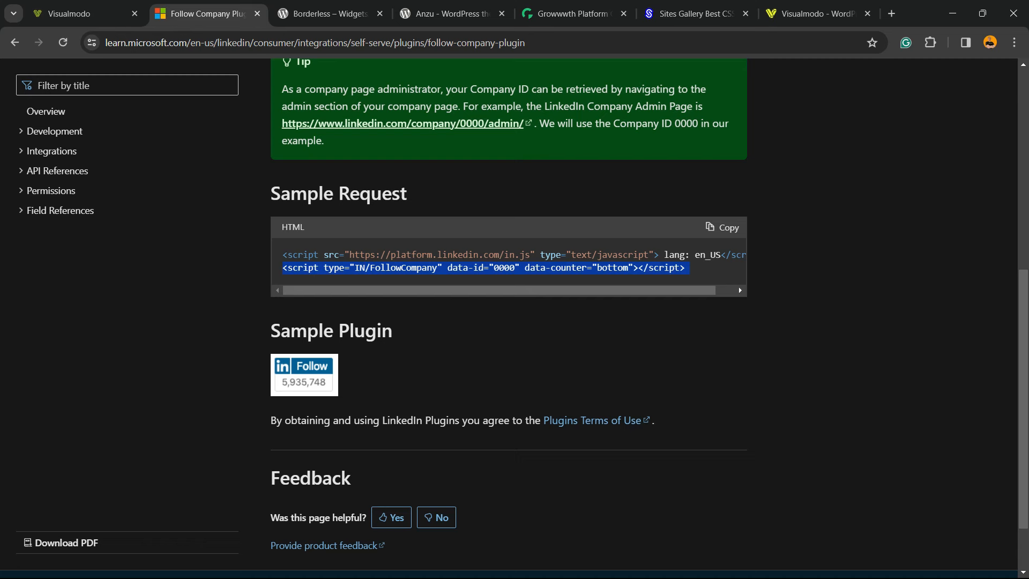
pyautogui.click(722, 228)
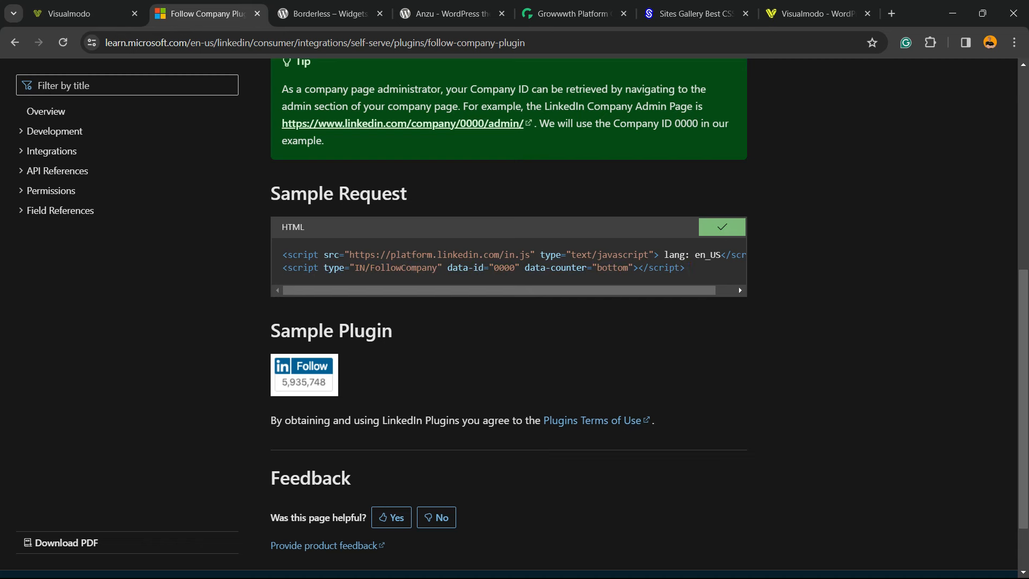
# Step: From the Visualmodo site's admin dashboard, add a new page via Pages > Add New Page
pyautogui.click(69, 14)
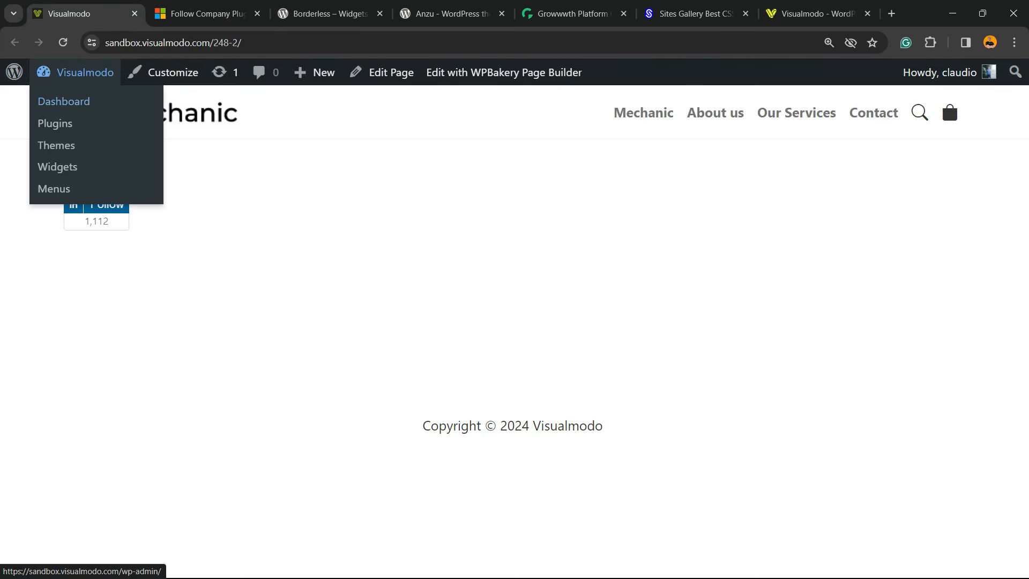
pyautogui.click(63, 101)
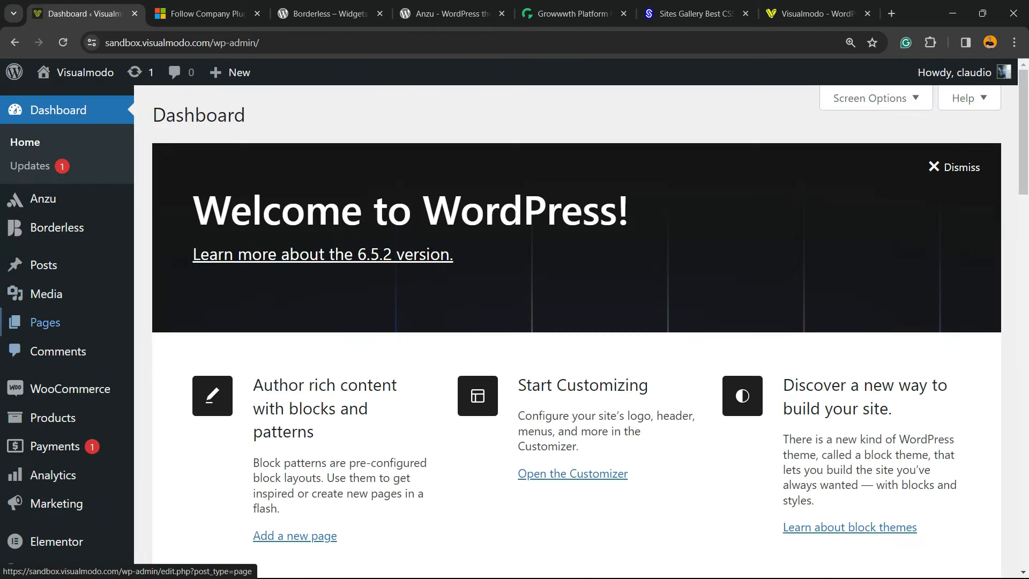
pyautogui.moveTo(45, 322)
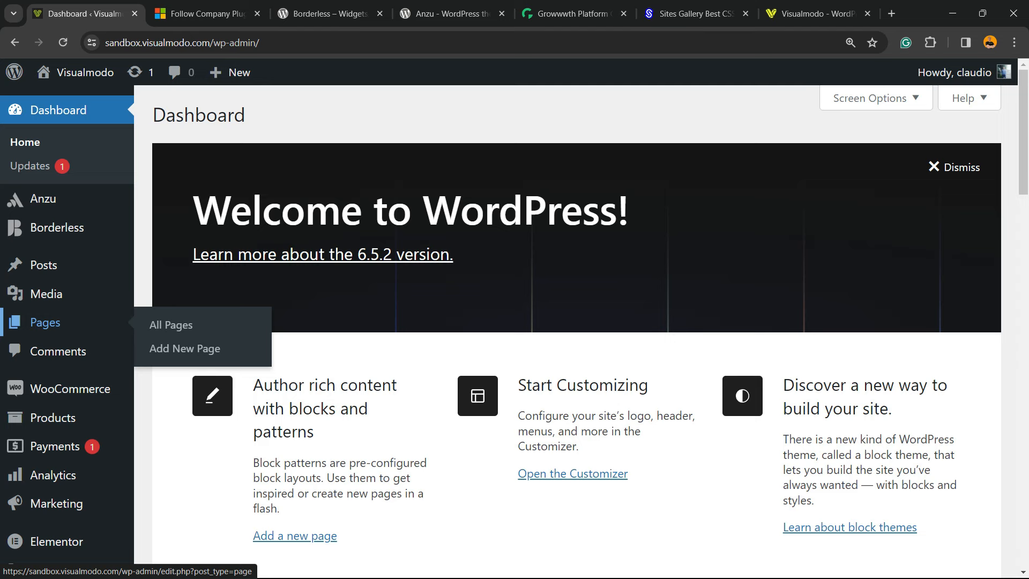
pyautogui.click(185, 348)
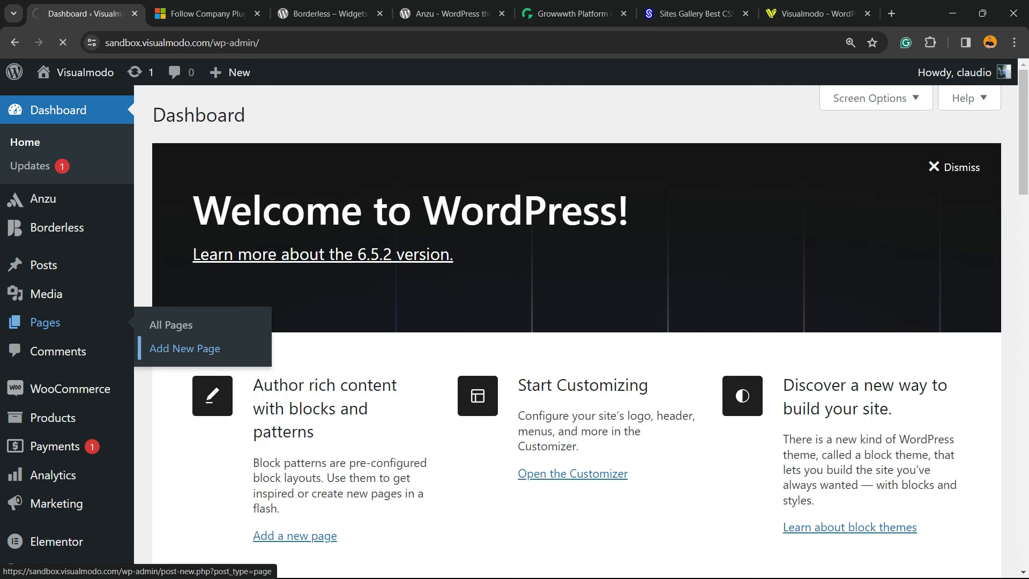
pyautogui.click(185, 348)
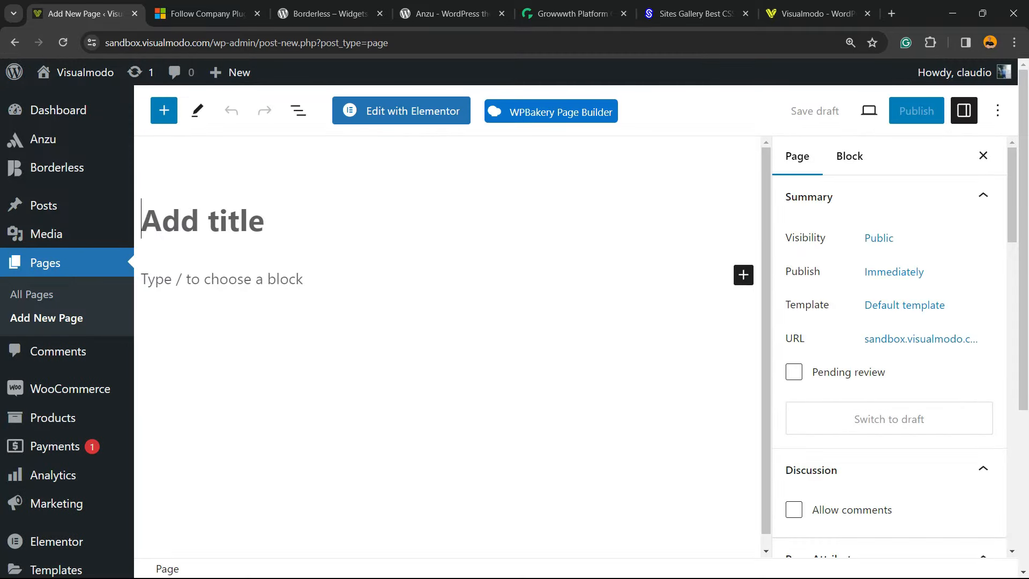
# Step: Insert a Columns block into the new page from the block inserter search
pyautogui.click(744, 274)
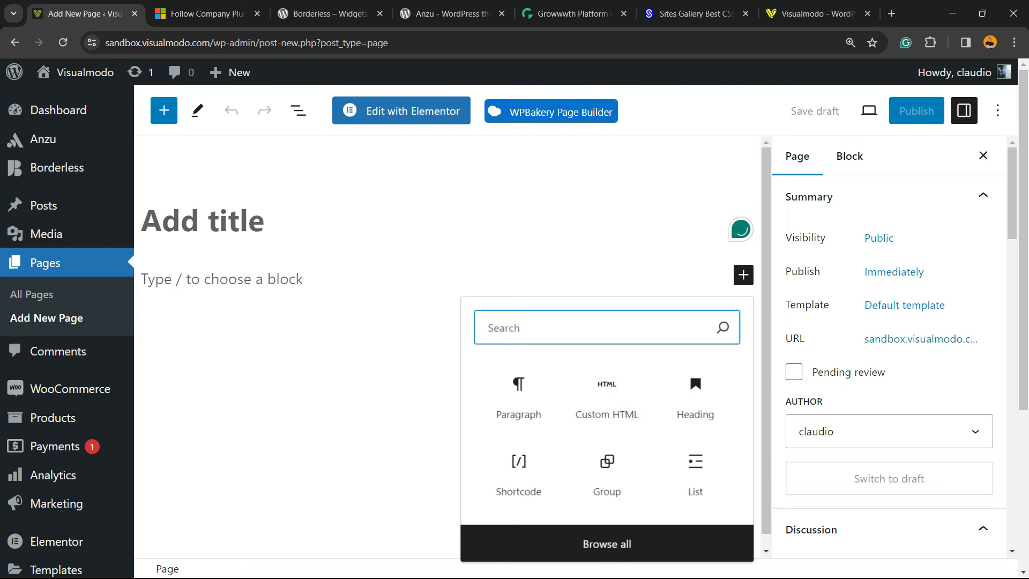
pyautogui.write('c')
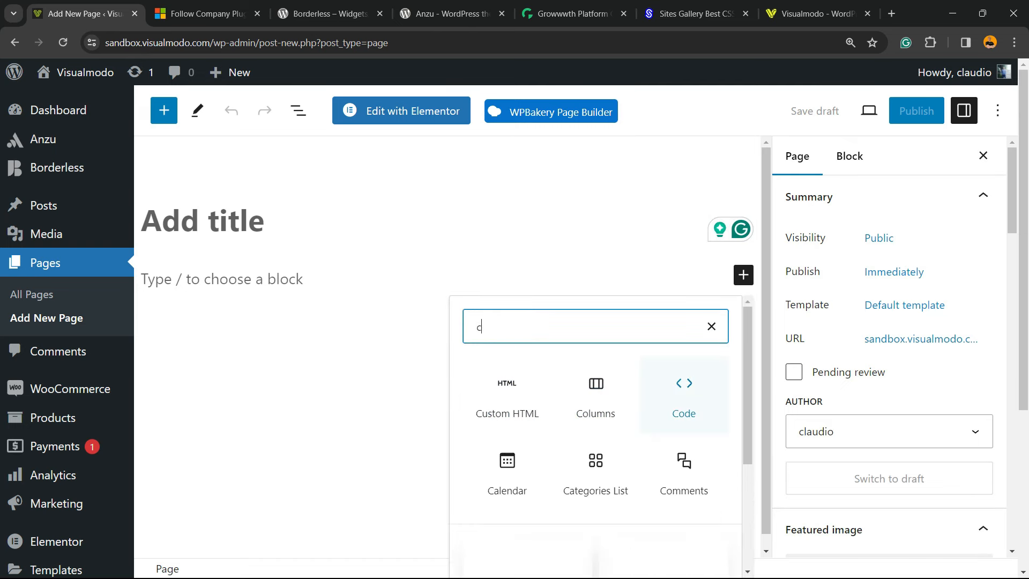
pyautogui.moveTo(596, 394)
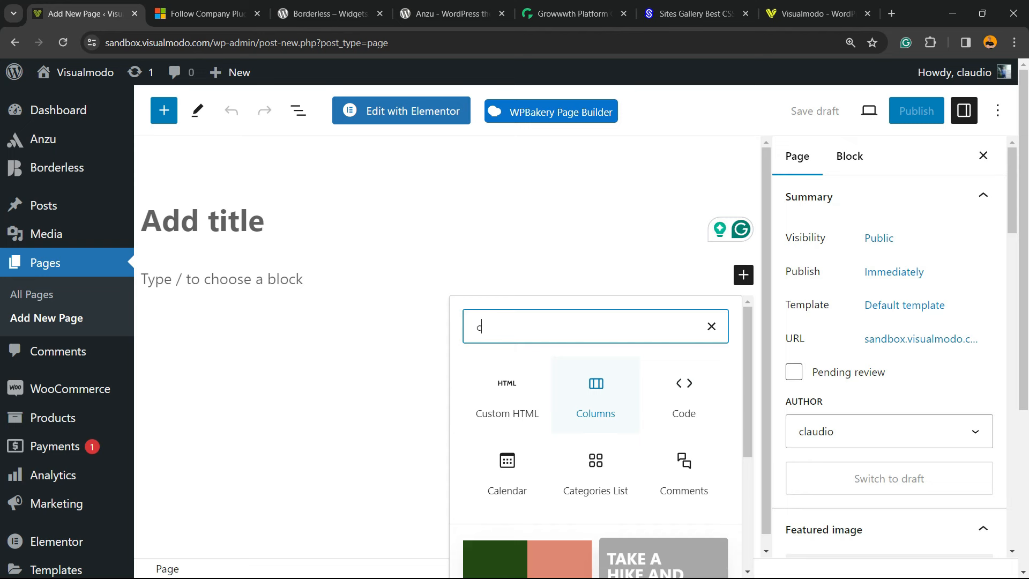
pyautogui.write('i')
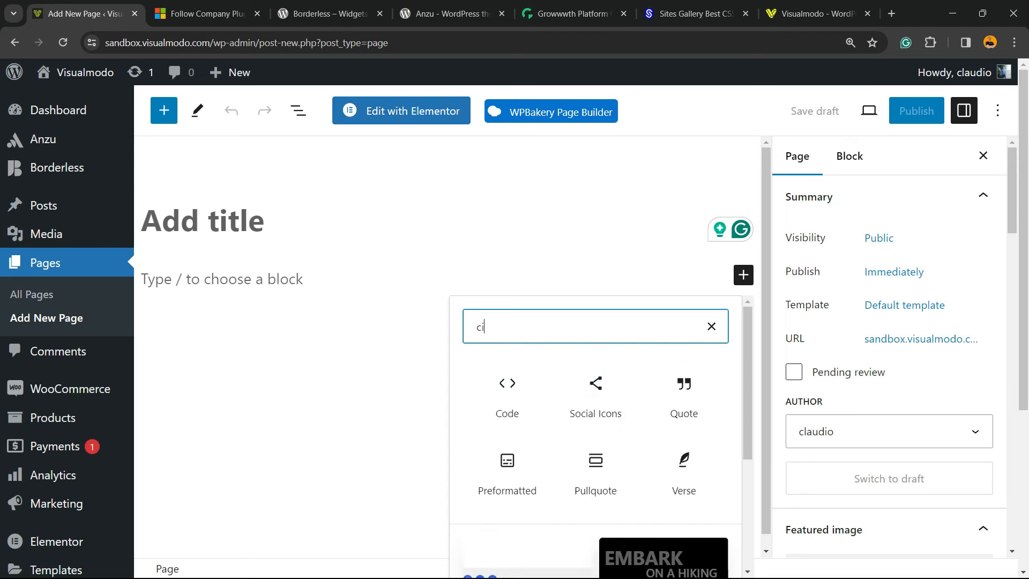
pyautogui.click(711, 326)
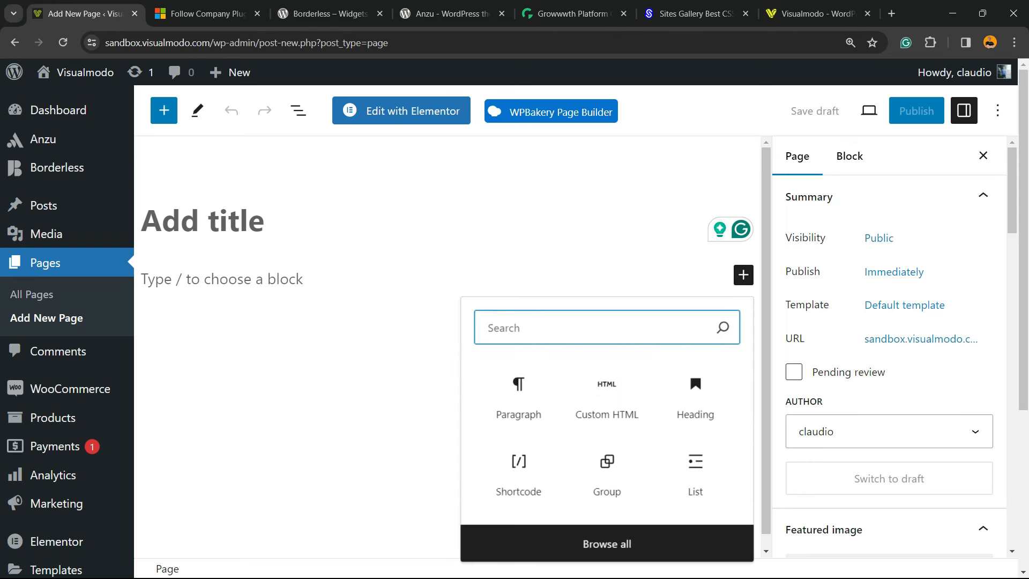
pyautogui.write('co')
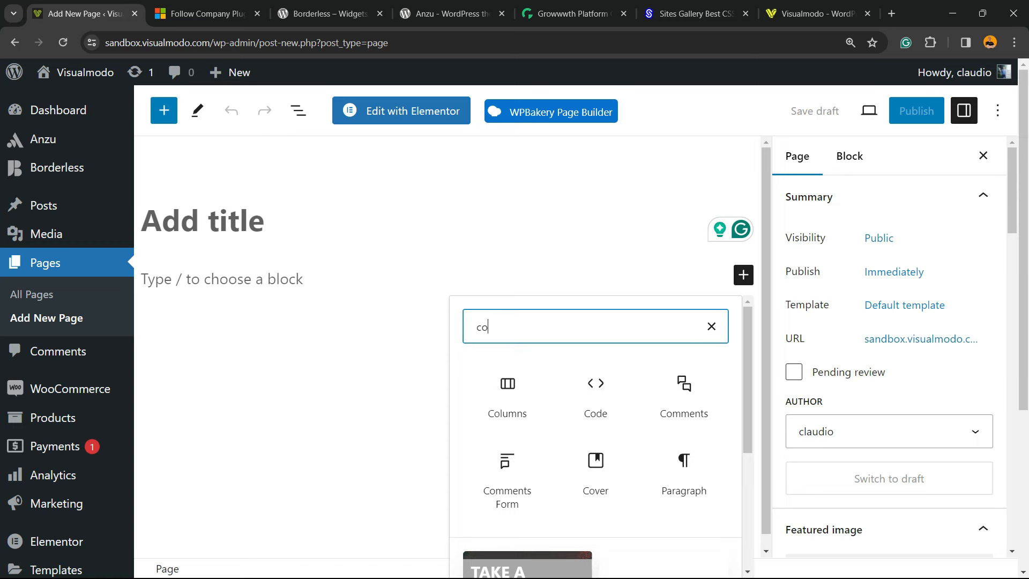
pyautogui.click(508, 393)
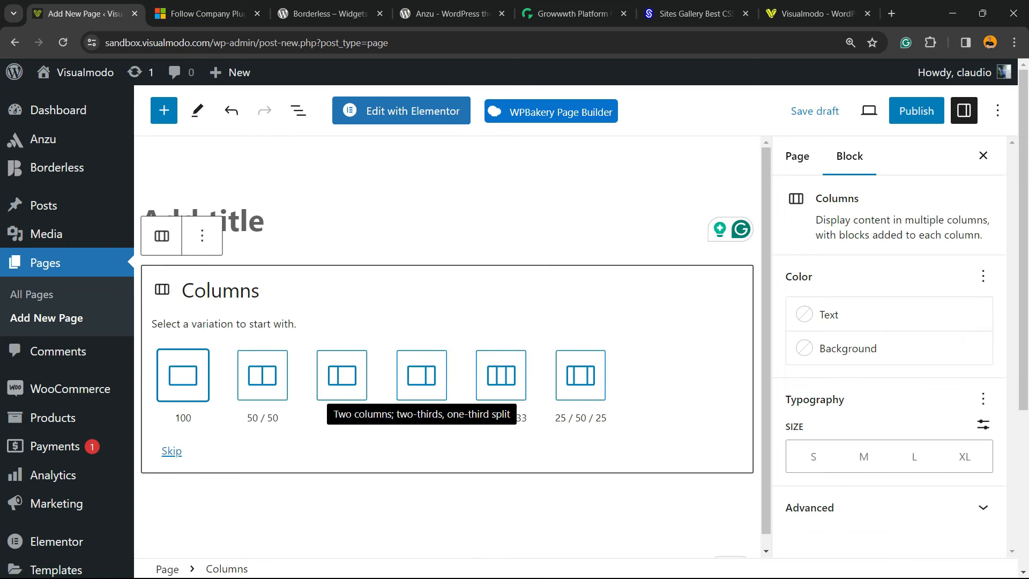
# Step: Choose a single full-width column and insert a Custom HTML block inside it
pyautogui.click(342, 375)
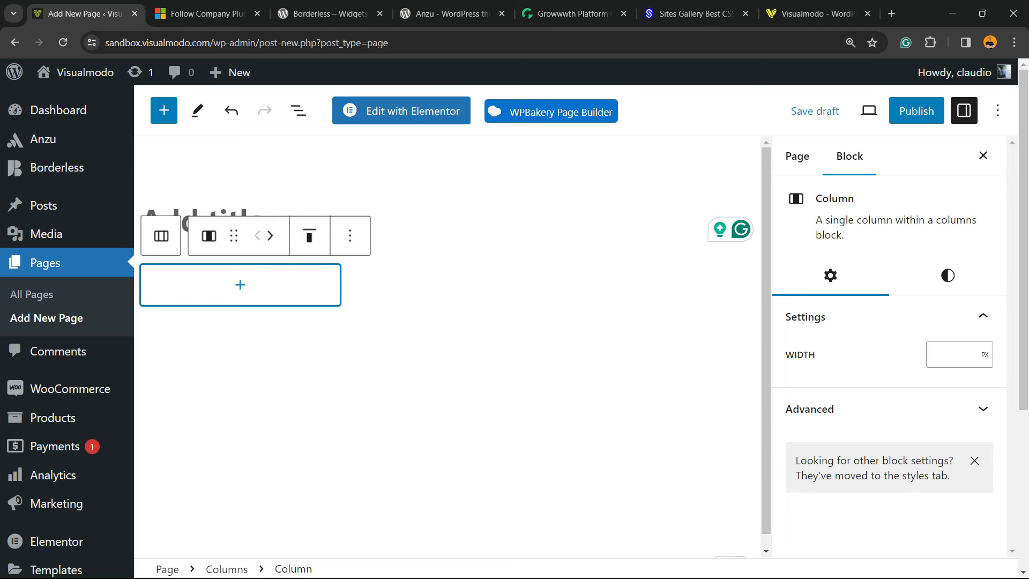
pyautogui.click(240, 285)
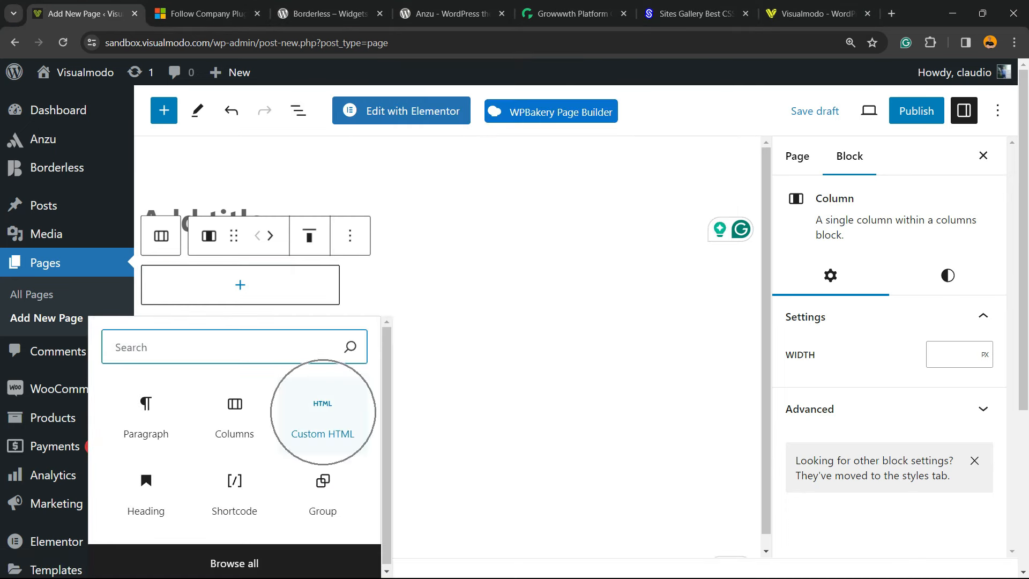
pyautogui.click(322, 412)
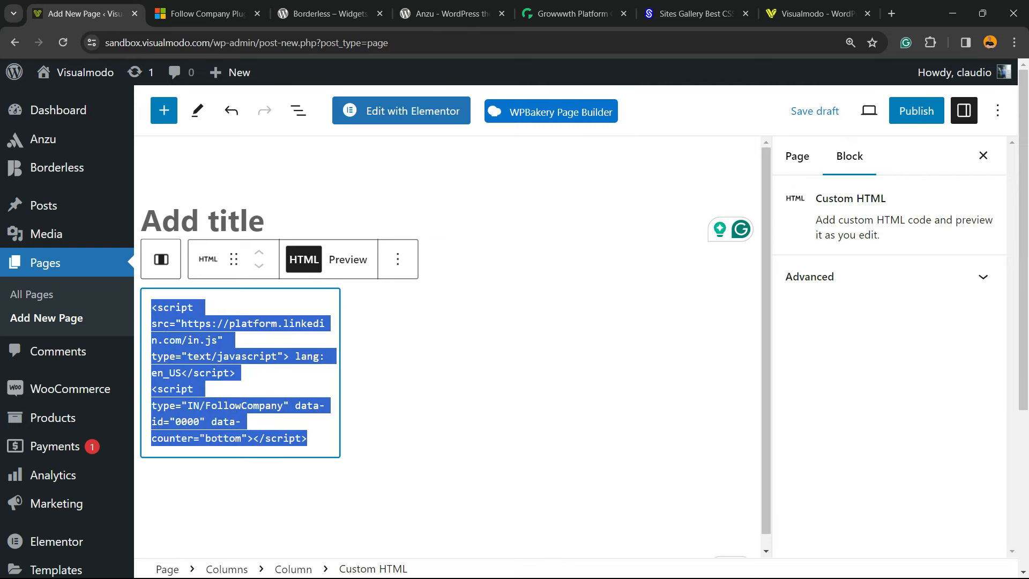
# Step: Select the placeholder data-id 0000 in the LinkedIn script and start publishing the page
pyautogui.doubleClick(186, 422)
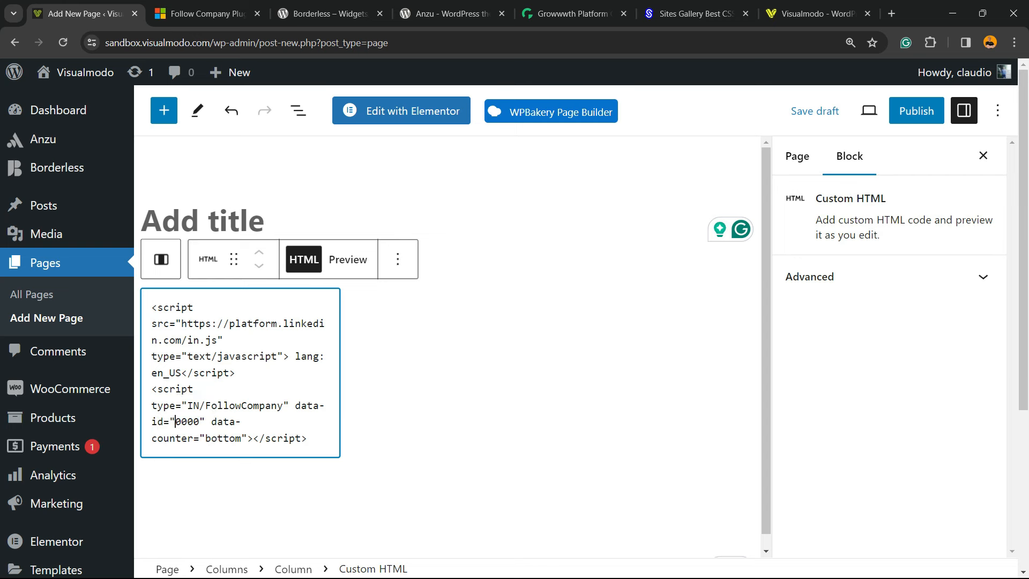
pyautogui.doubleClick(186, 422)
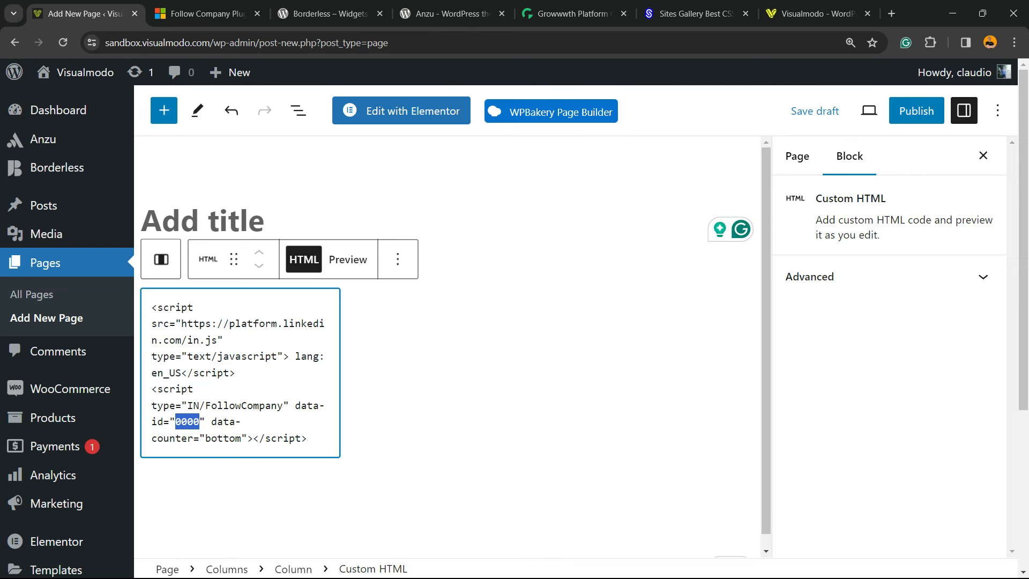
pyautogui.click(916, 110)
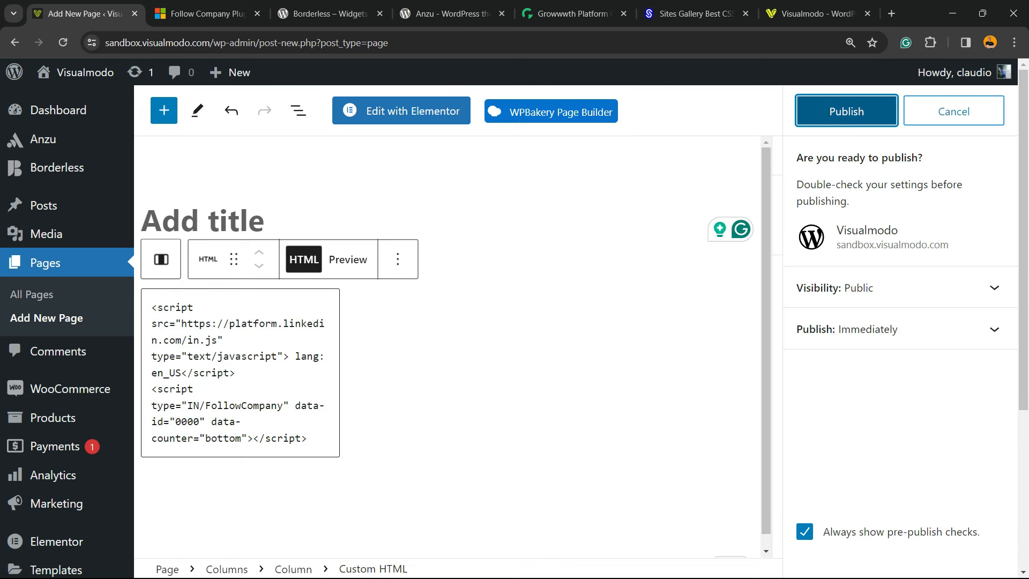
# Step: Confirm publishing and view the live page with the LinkedIn Follow button and 3,082 follower count
pyautogui.click(847, 110)
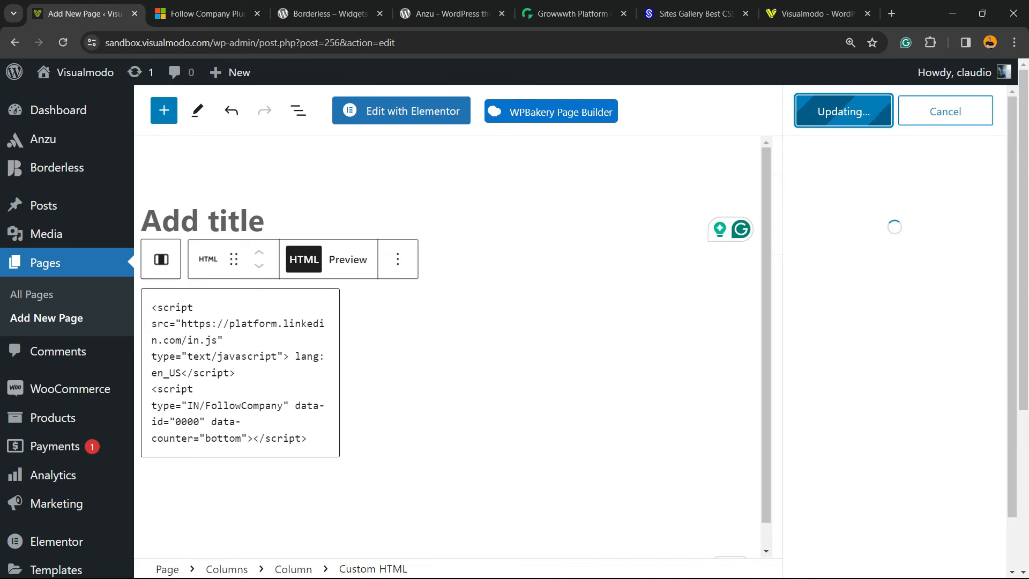
pyautogui.click(842, 110)
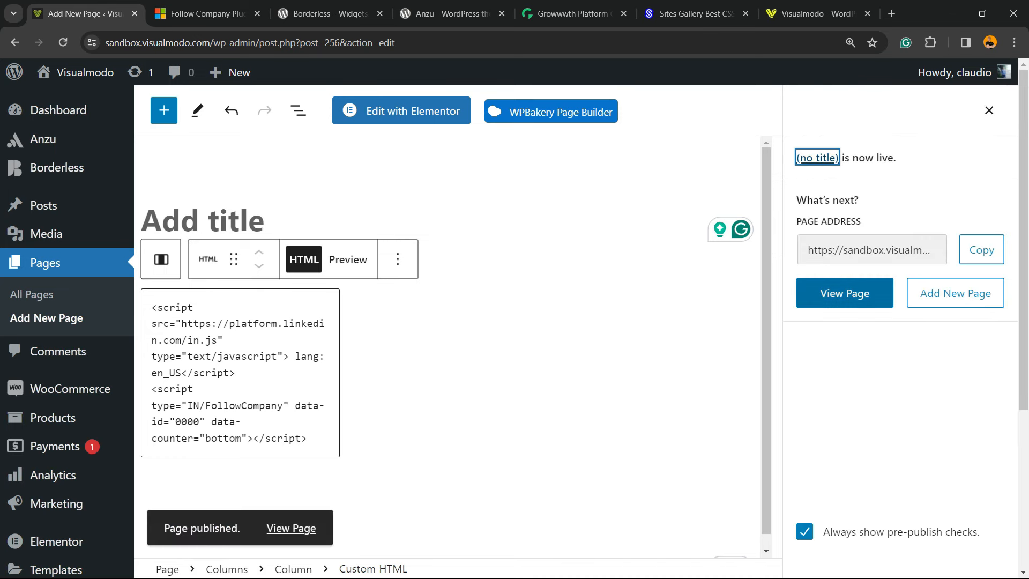
pyautogui.click(844, 292)
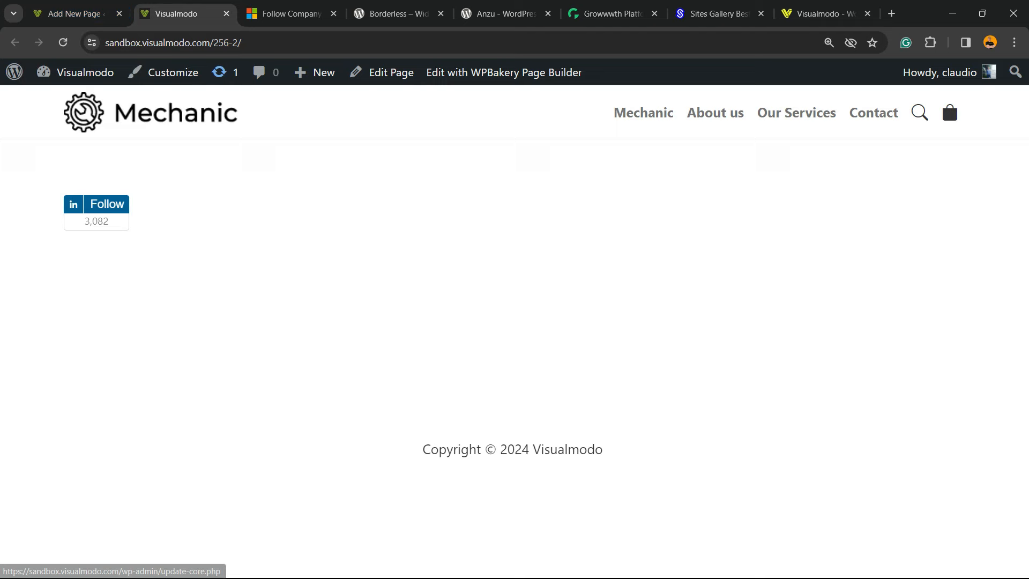
# Step: Return to the editor tab, then switch to the Borderless plugin listing on WordPress.org
pyautogui.click(73, 14)
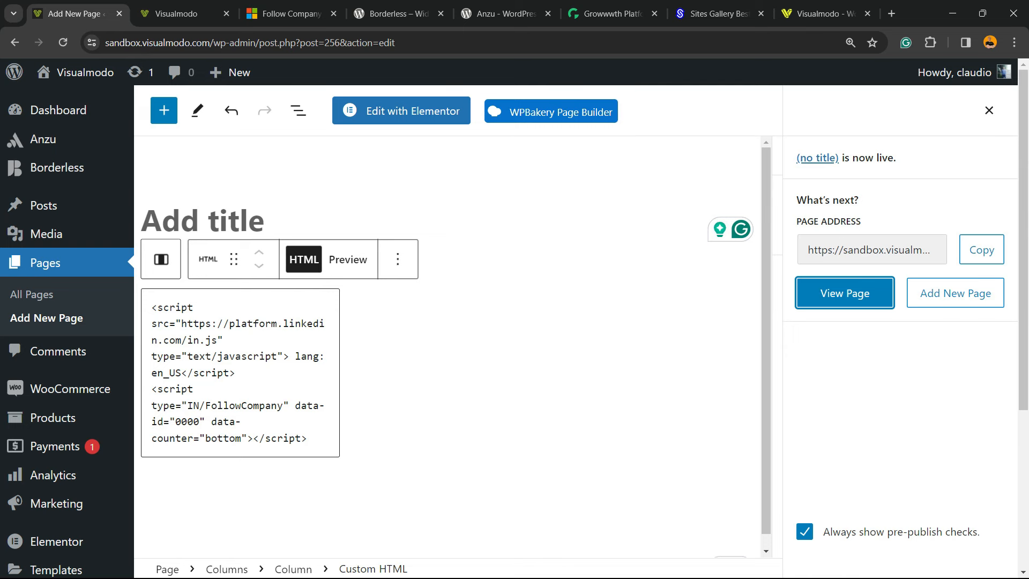
pyautogui.moveTo(151, 388); pyautogui.dragTo(306, 438)
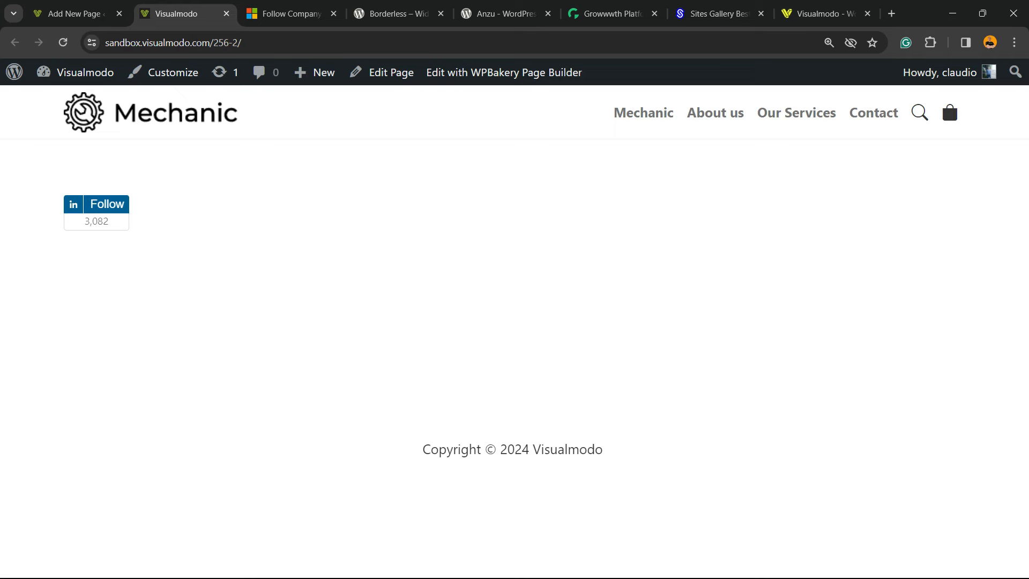
pyautogui.click(393, 14)
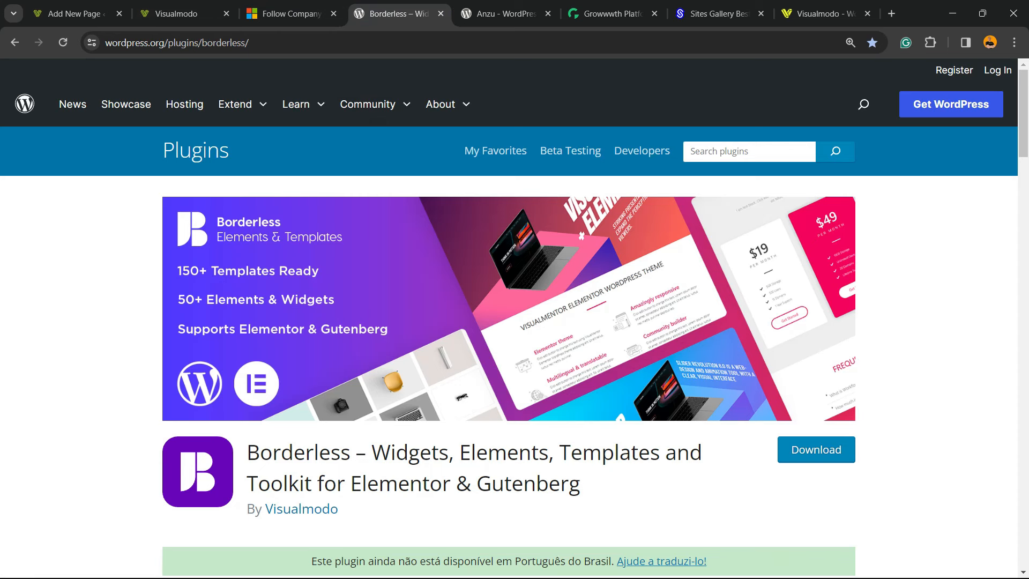
# Step: Browse the Anzu theme and Growwwth tabs, then switch to the Sites Gallery site
pyautogui.doubleClick(298, 452)
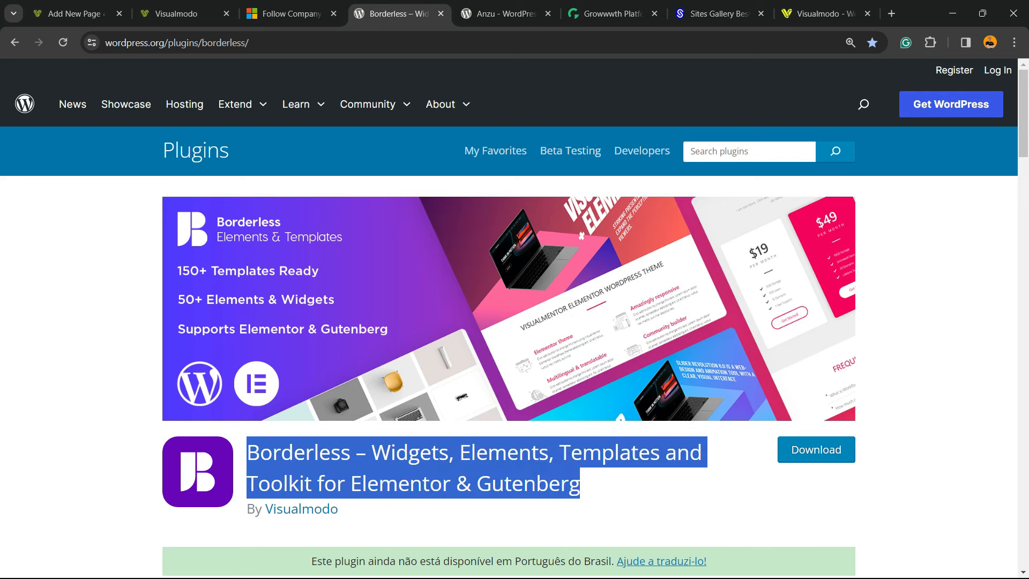
pyautogui.click(500, 14)
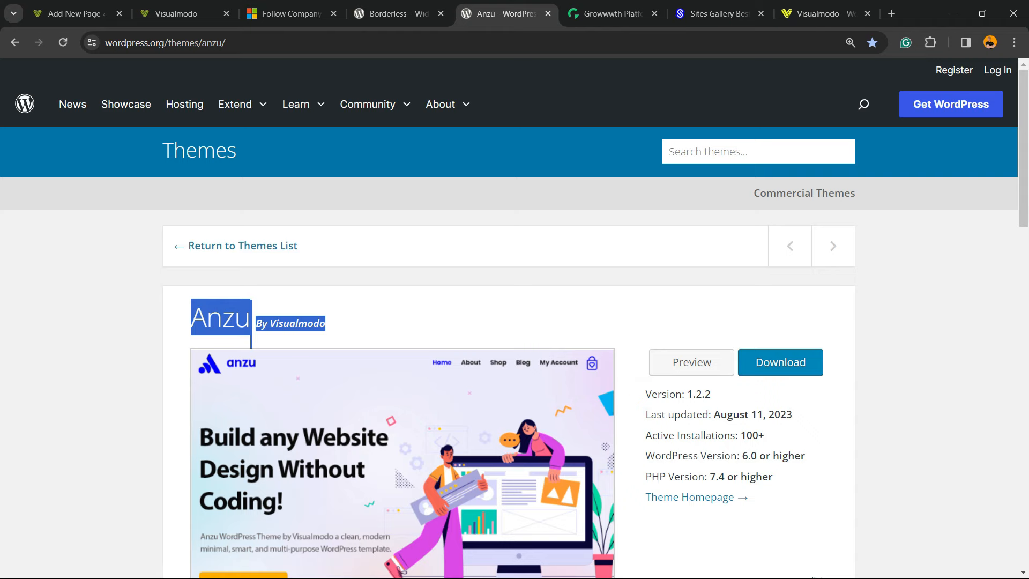
pyautogui.click(611, 14)
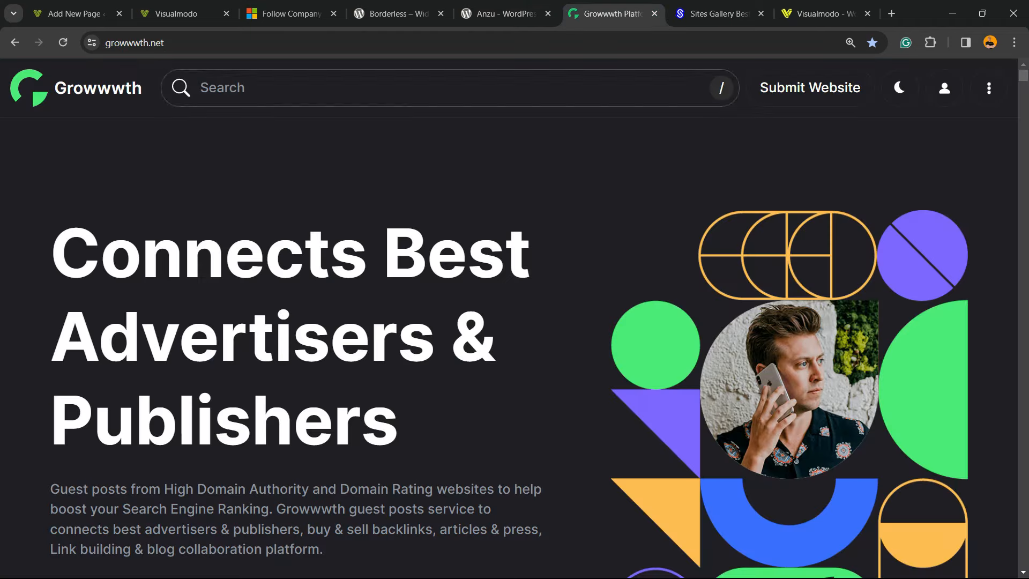
pyautogui.scroll(-3)
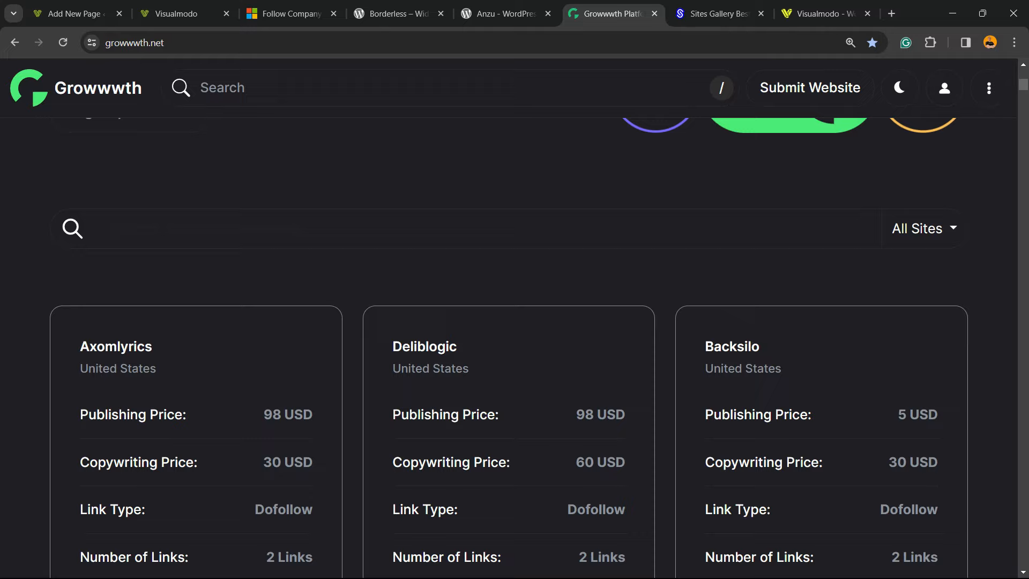
pyautogui.scroll(-3)
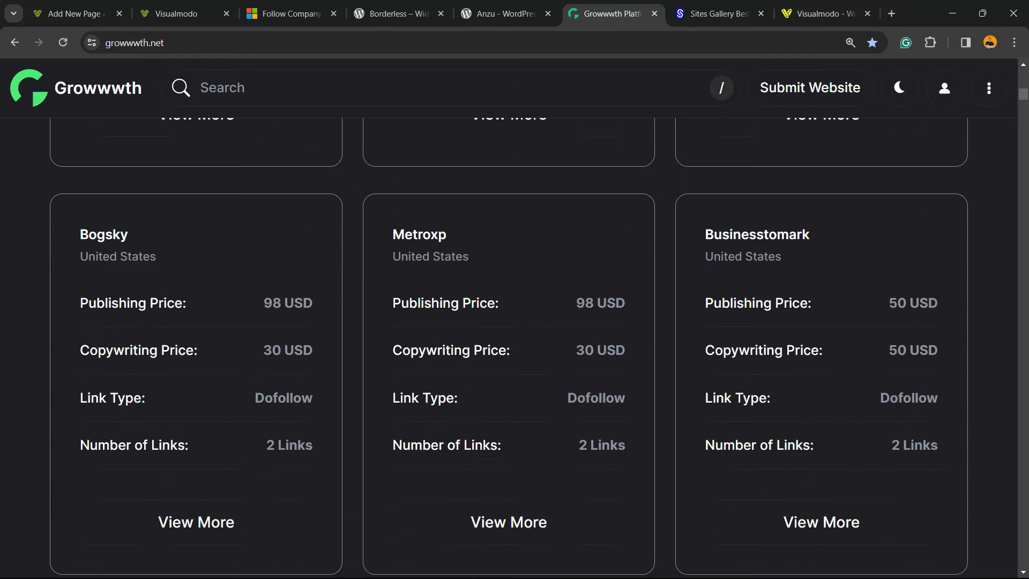
pyautogui.click(717, 14)
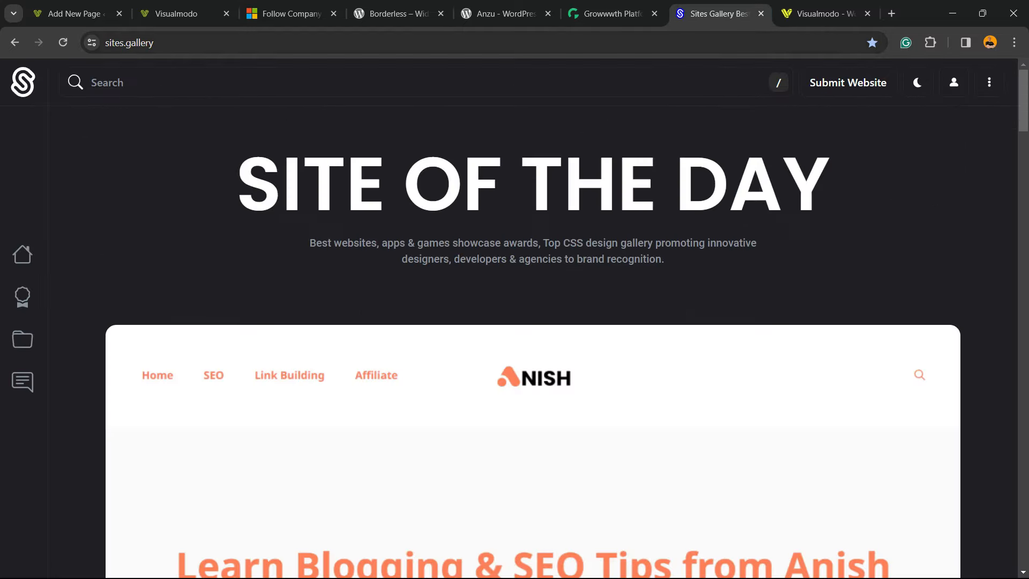
# Step: Browse the Sites Gallery showcase, then switch to the Visualmodo homepage
pyautogui.scroll(-3)
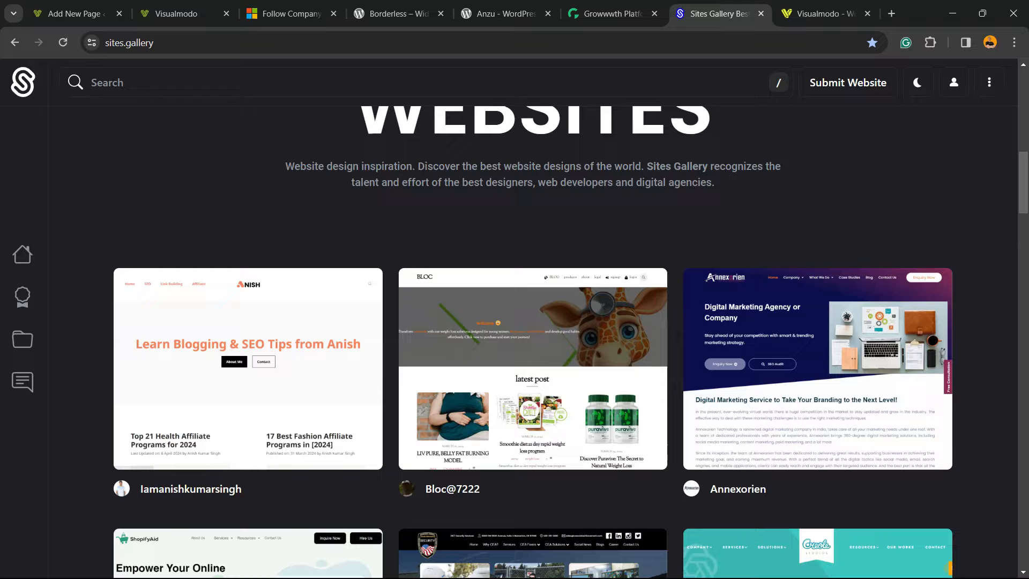
pyautogui.scroll(-3)
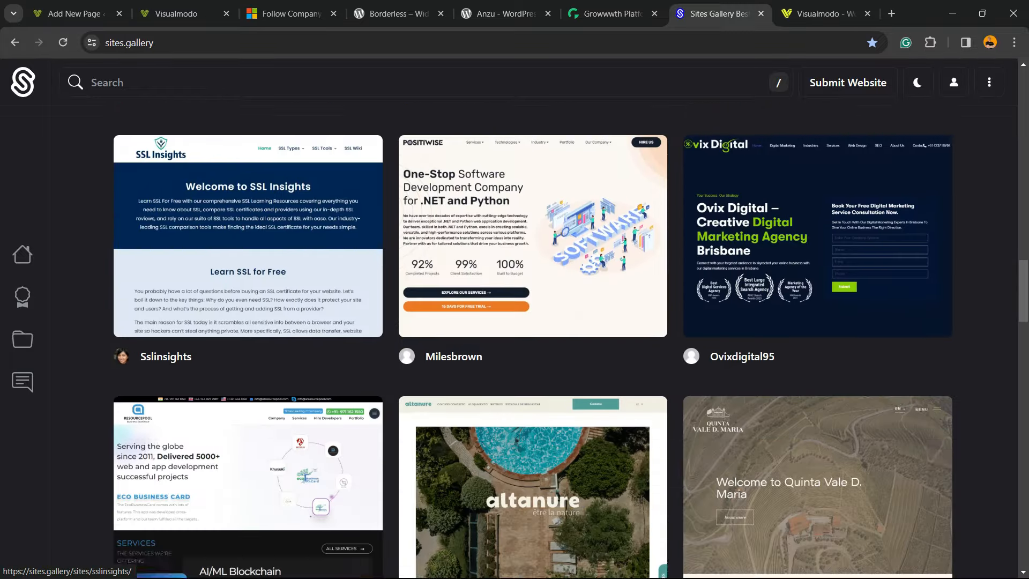
pyautogui.scroll(-3)
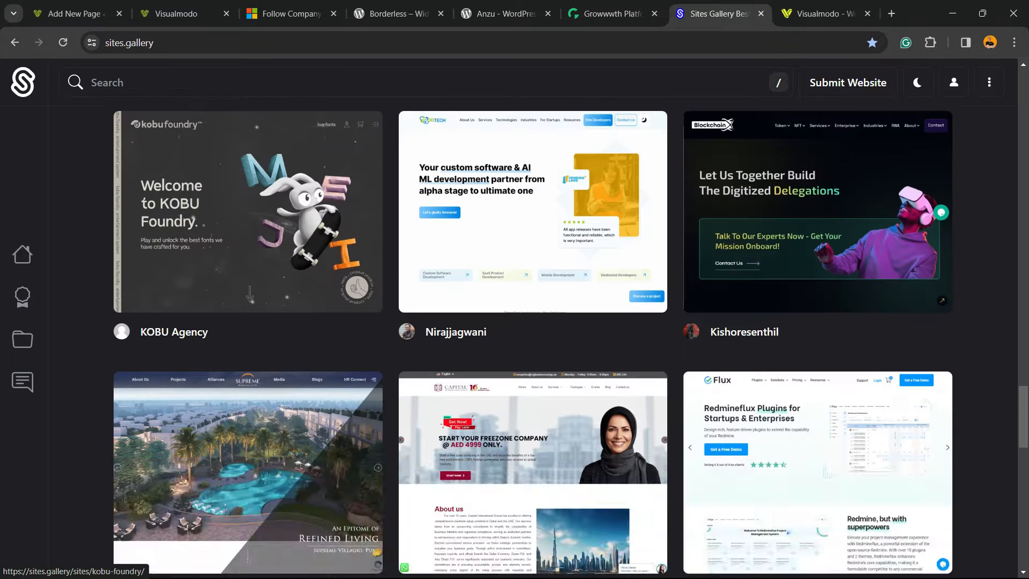
pyautogui.click(825, 13)
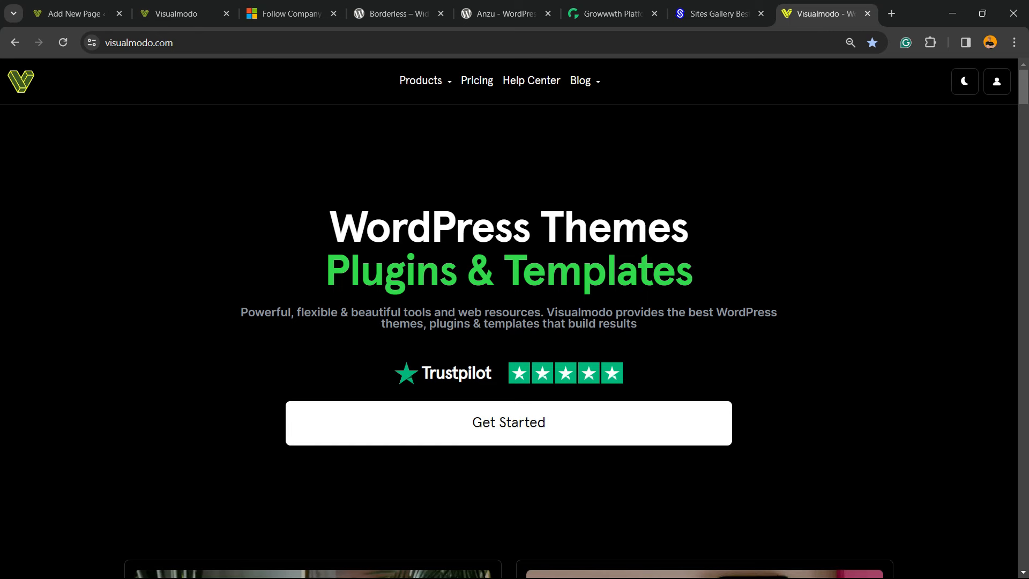
# Step: Open the Templates Library from Visualmodo's Products menu
pyautogui.scroll(-3)
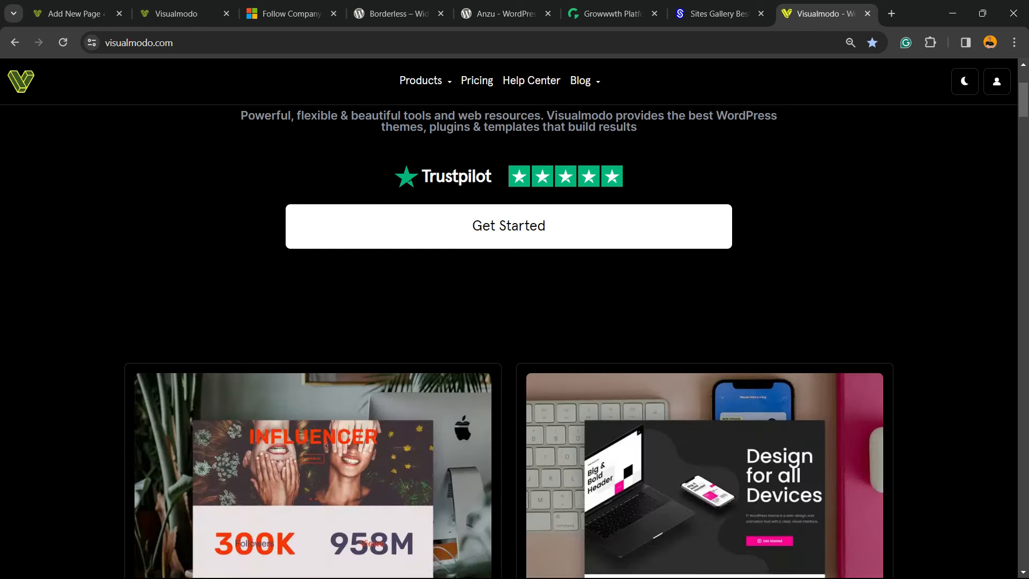
pyautogui.click(420, 80)
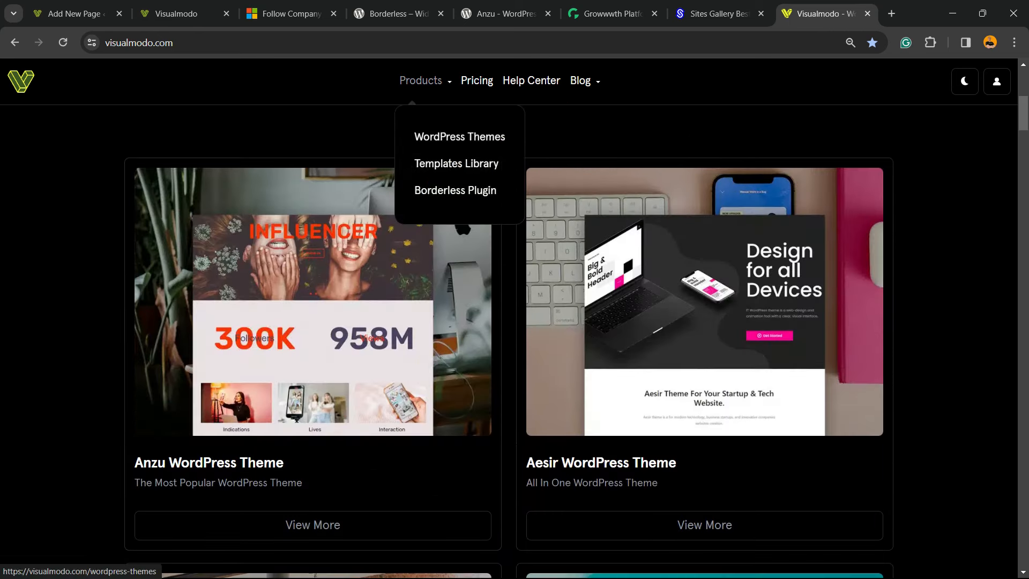
pyautogui.click(457, 163)
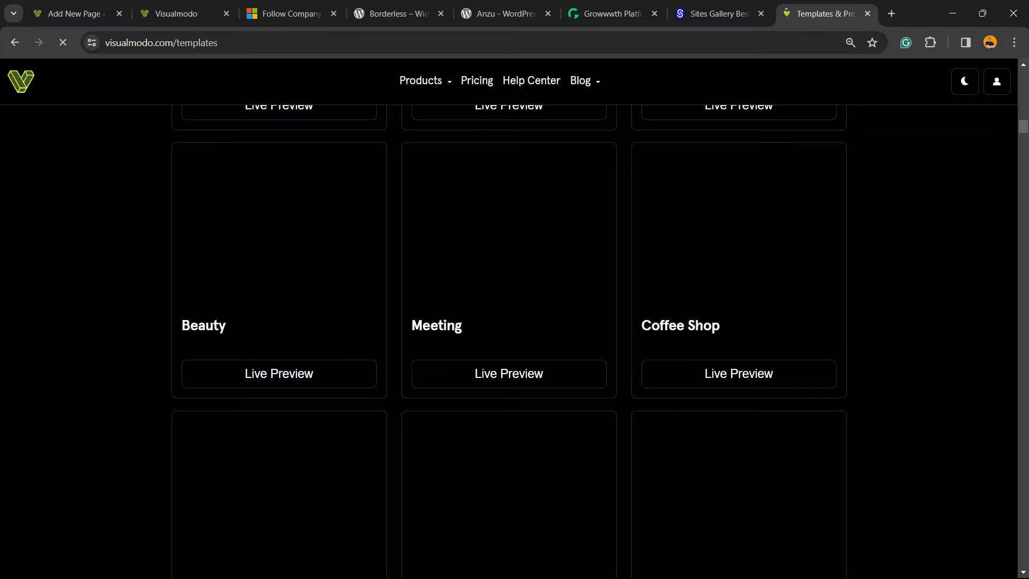
# Step: Scroll through the template cards down to Financial, Moving and Laboratory
pyautogui.scroll(-3)
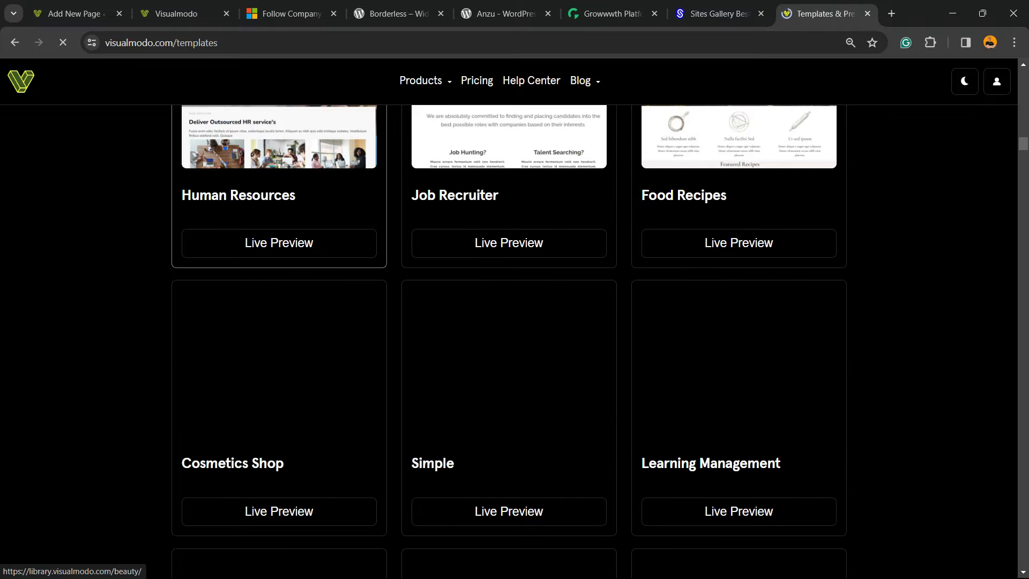
pyautogui.scroll(-3)
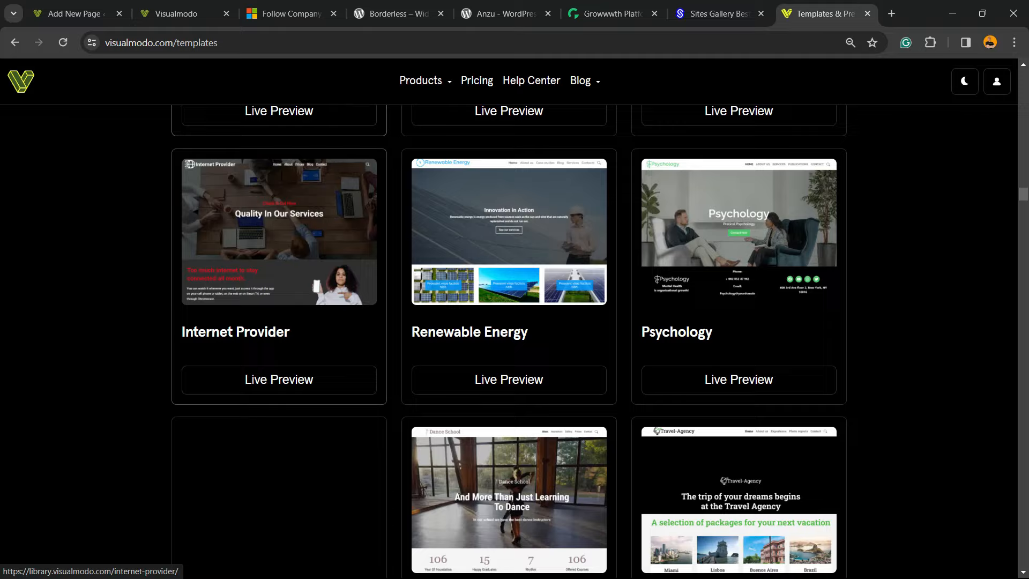
pyautogui.scroll(-3)
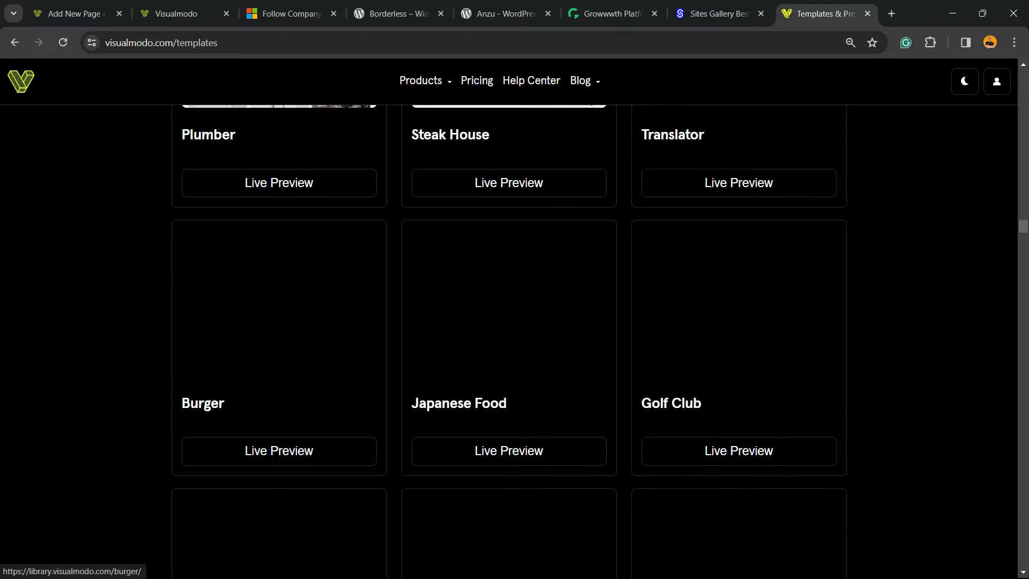
pyautogui.scroll(-3)
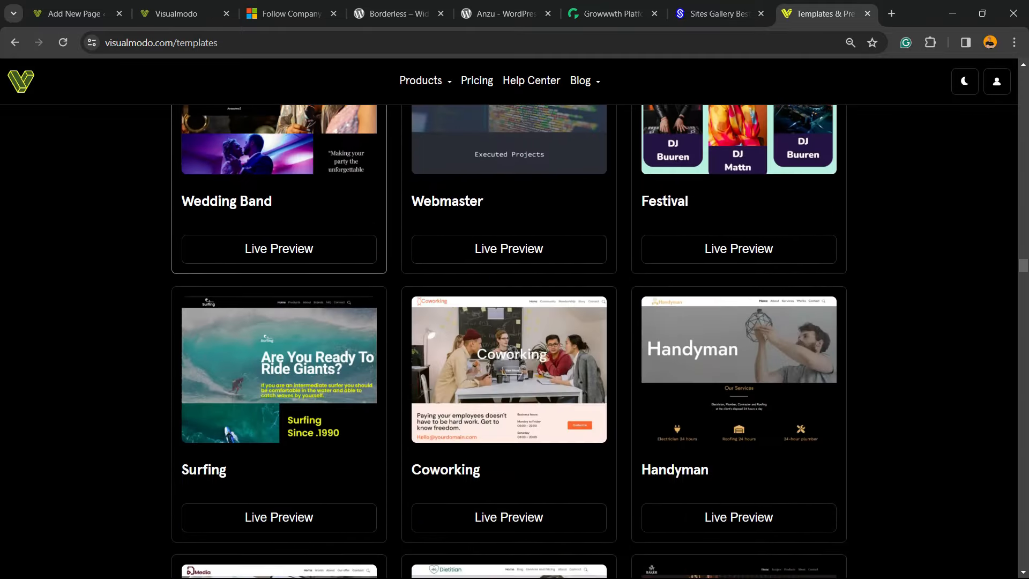
pyautogui.scroll(-3)
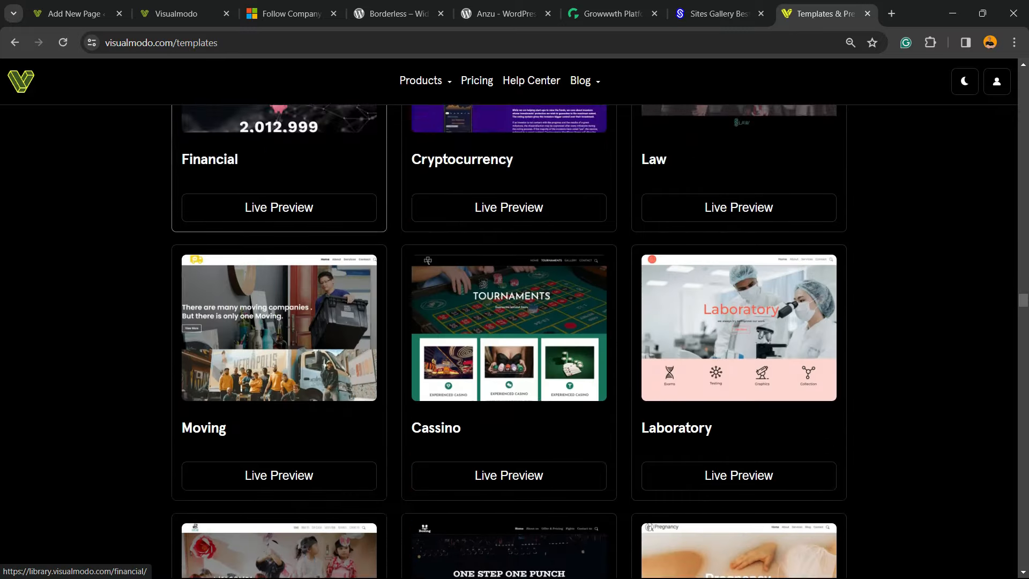